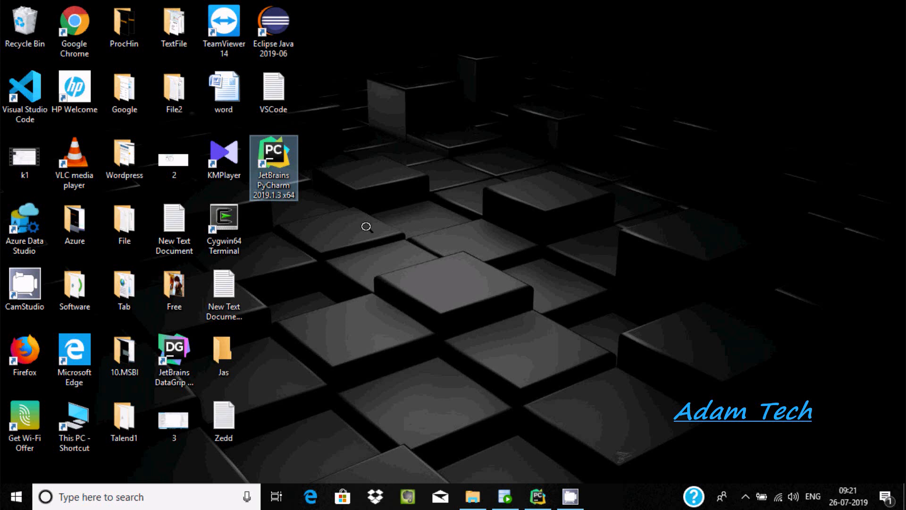
pyautogui.moveTo(288, 239)
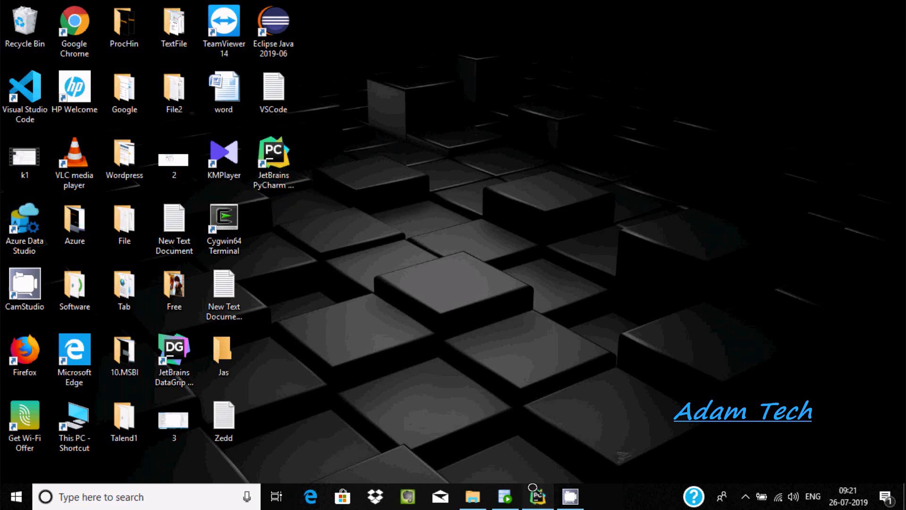
# Bring the PyCharm Test project window to the front
pyautogui.click(537, 496)
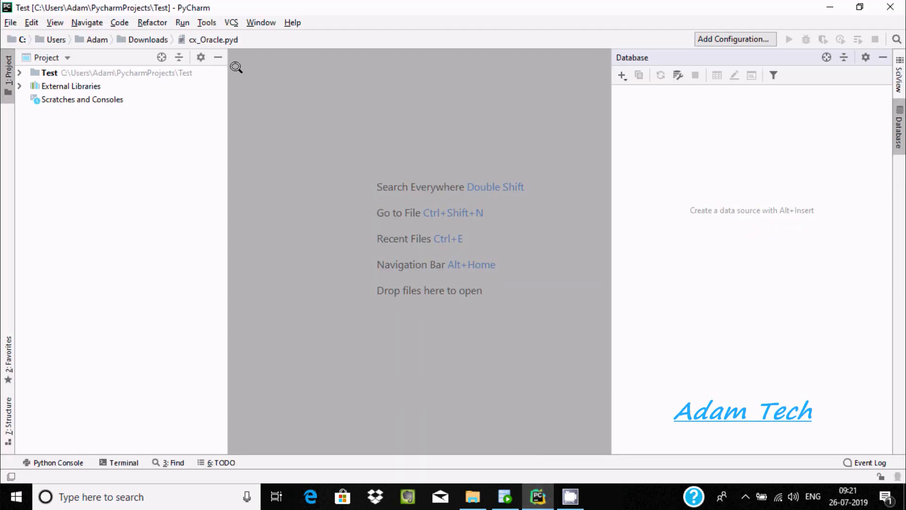
pyautogui.moveTo(174, 131)
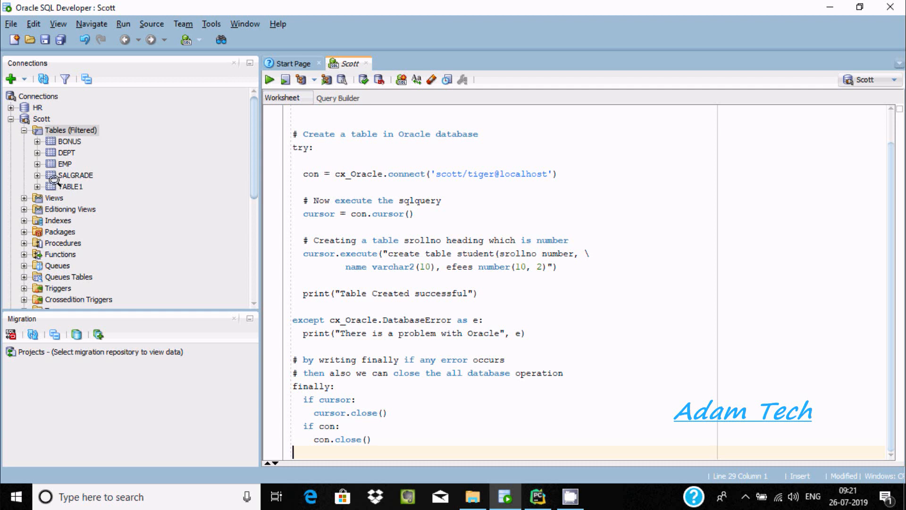
pyautogui.moveTo(65, 163)
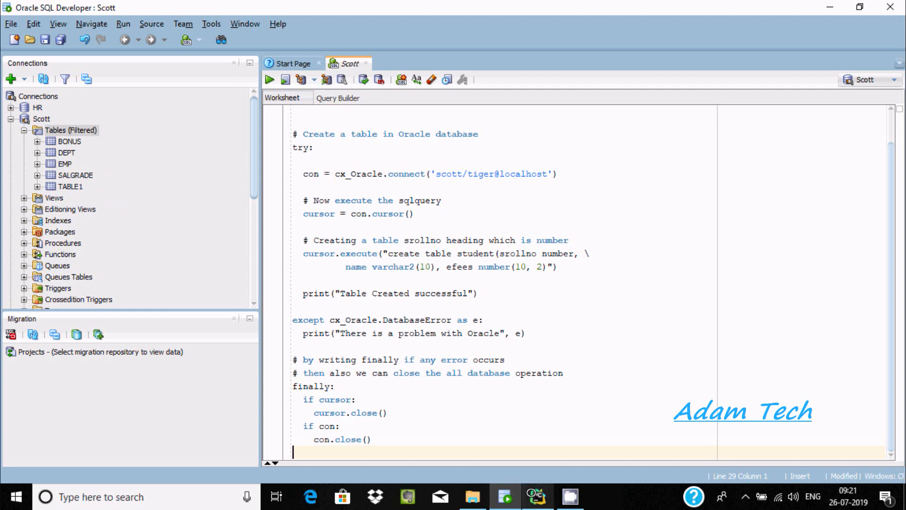
# Show the Database panel and start a new data source to list database types like Oracle
pyautogui.click(536, 496)
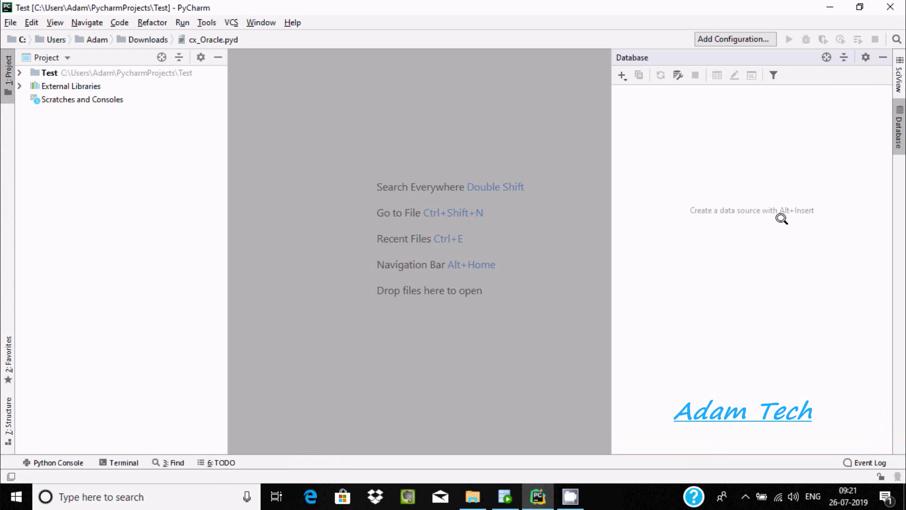
pyautogui.click(881, 58)
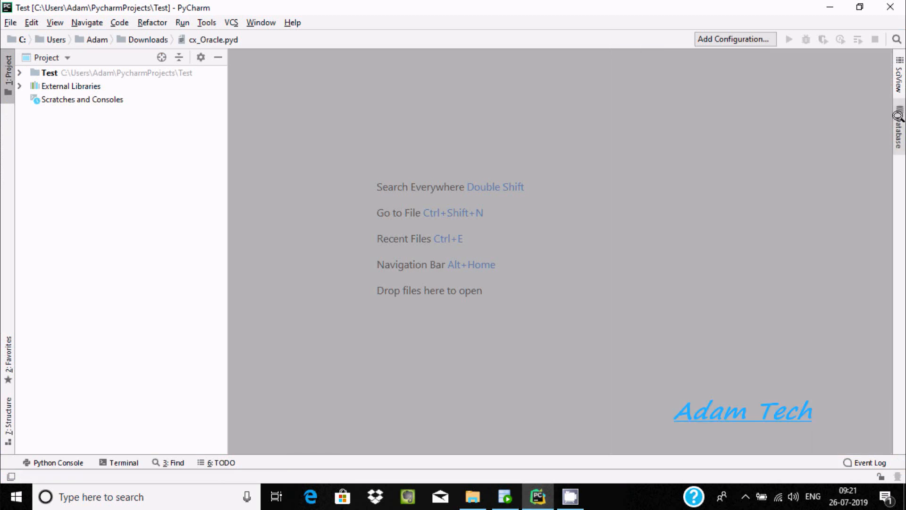
pyautogui.click(898, 127)
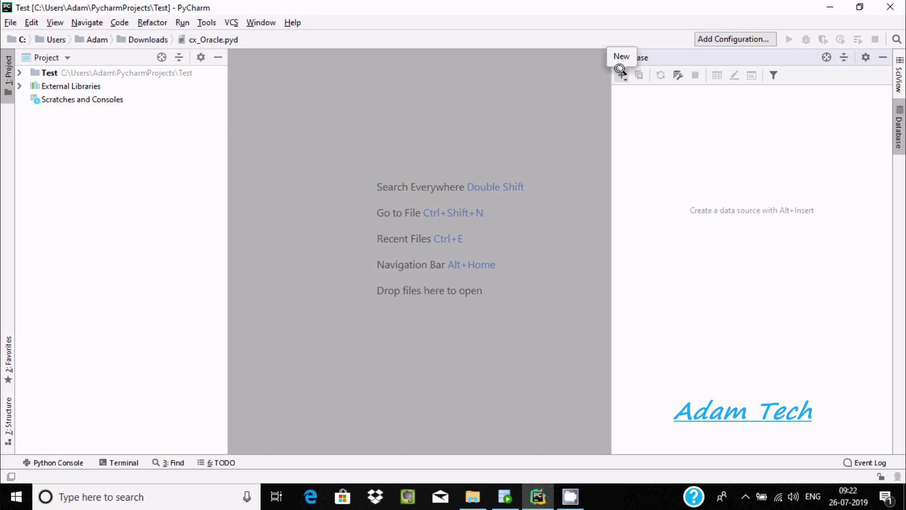
pyautogui.click(621, 75)
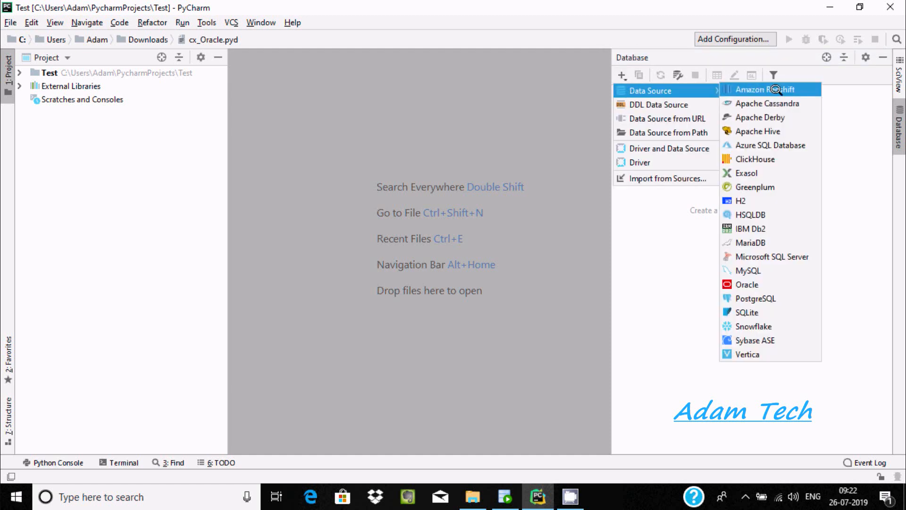
pyautogui.moveTo(760, 117)
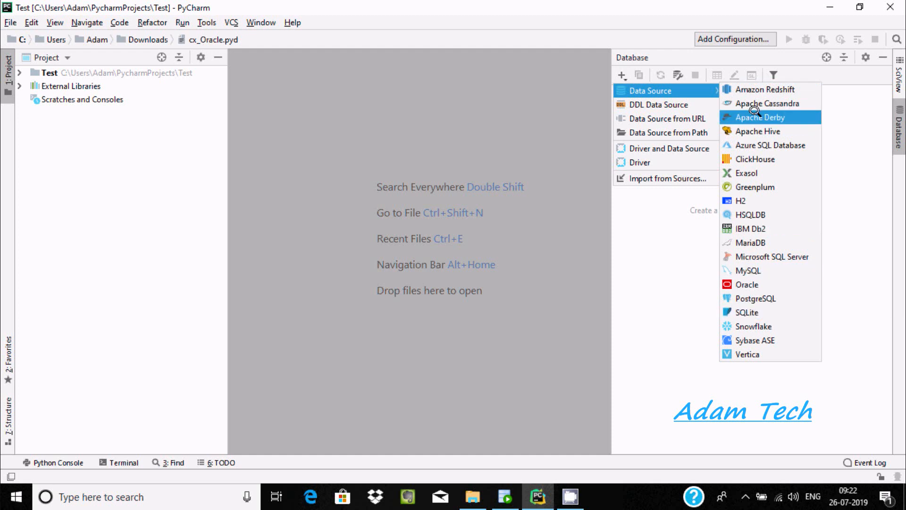
pyautogui.moveTo(746, 284)
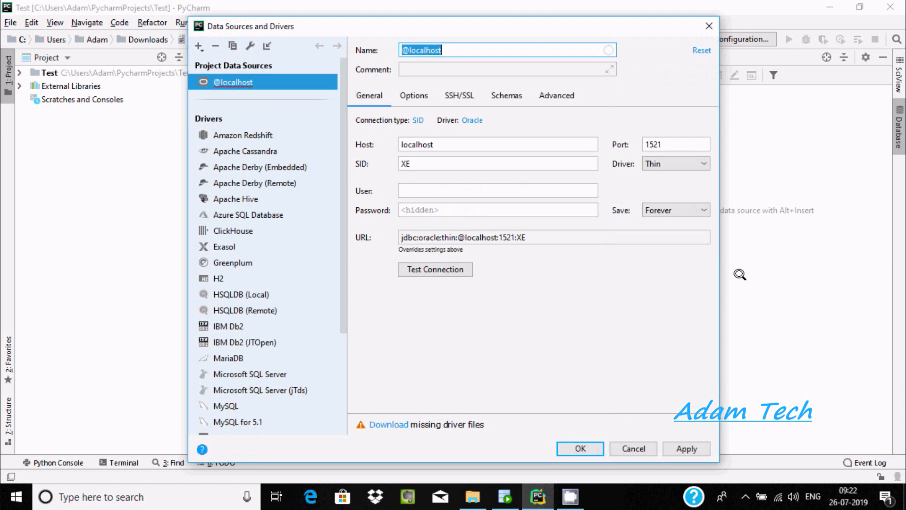
pyautogui.moveTo(457, 161)
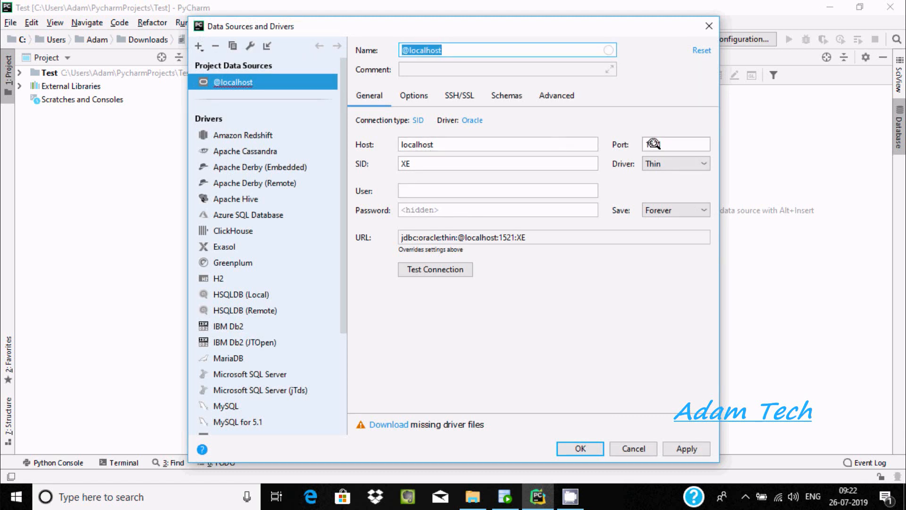
# Enter SID orcl and user Scott for the localhost:1521 Oracle source and fetch its missing driver files
pyautogui.click(498, 163)
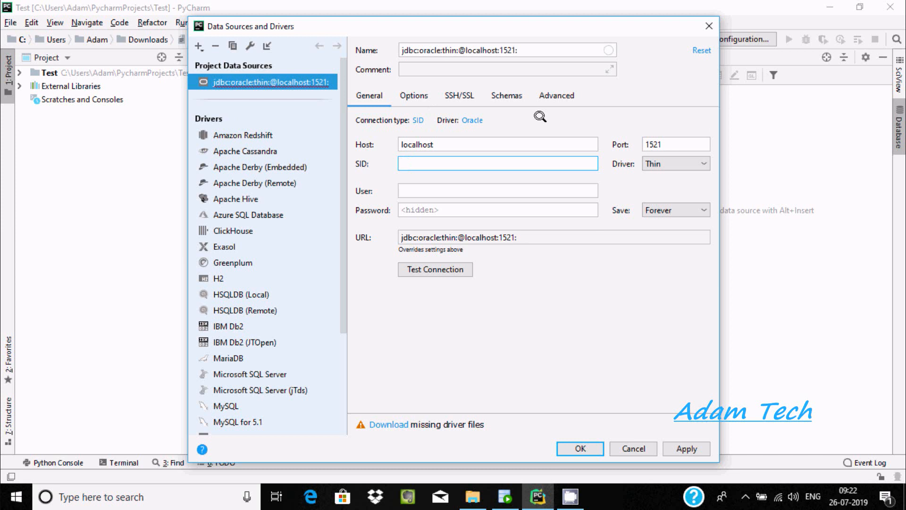
pyautogui.write('orcl')
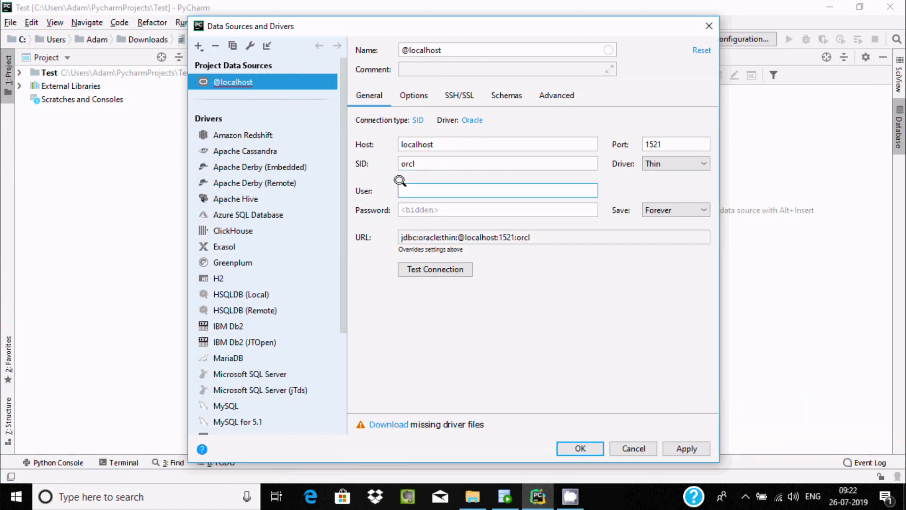
pyautogui.write('Scott')
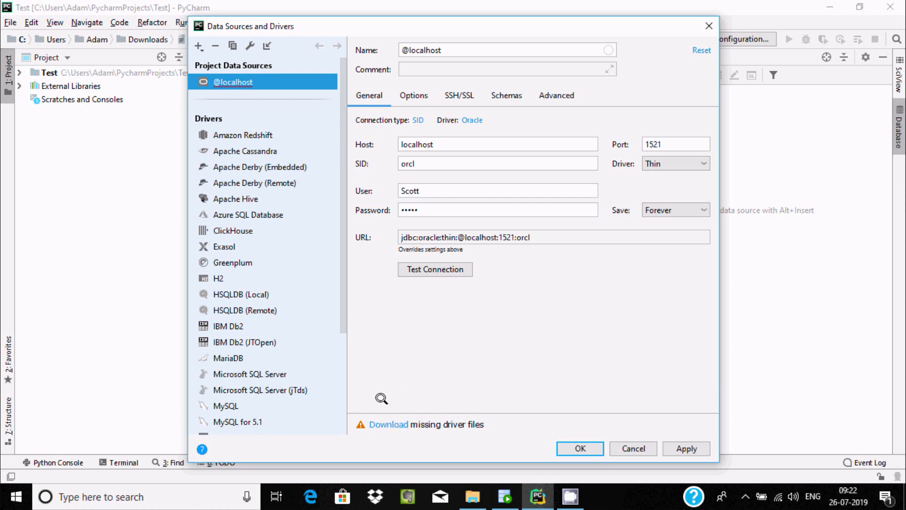
pyautogui.moveTo(388, 424)
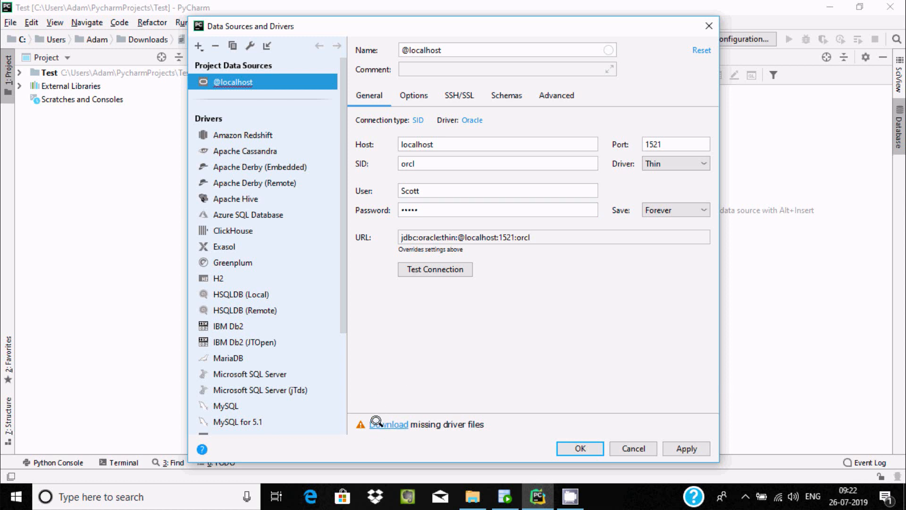
pyautogui.moveTo(378, 385)
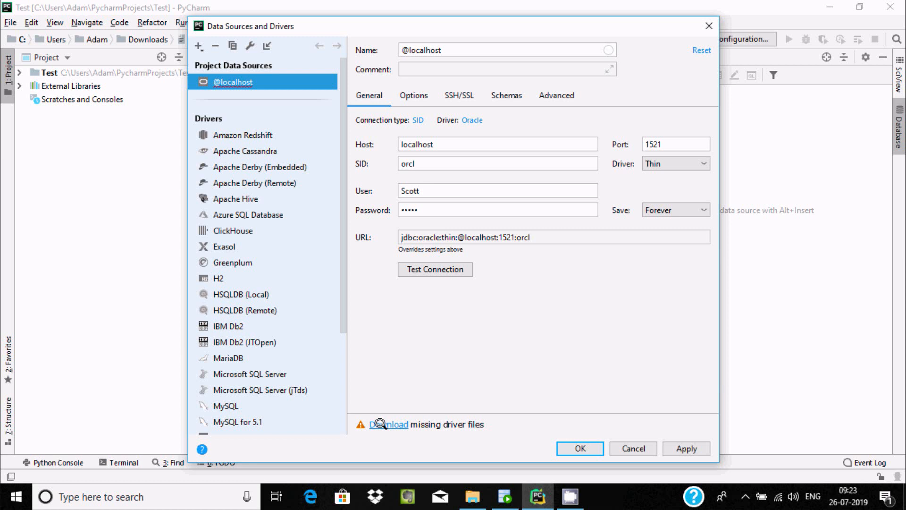
pyautogui.click(390, 423)
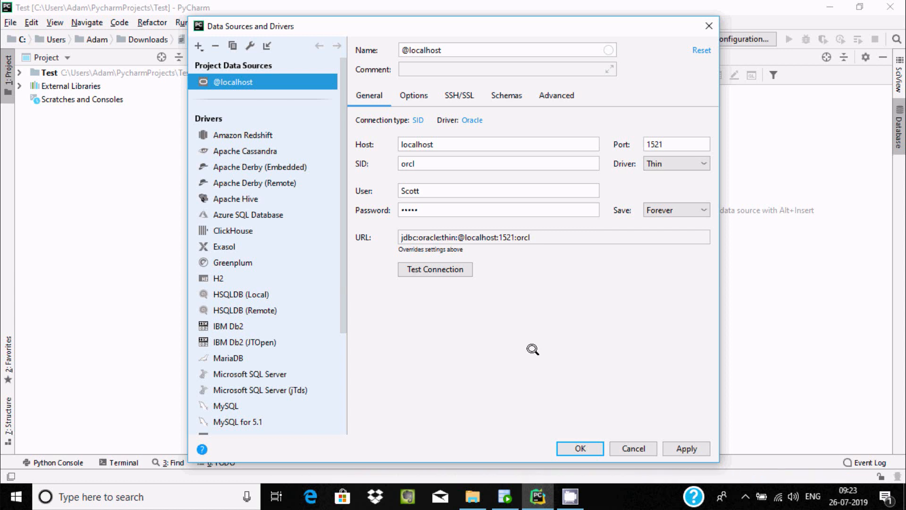
pyautogui.moveTo(453, 132)
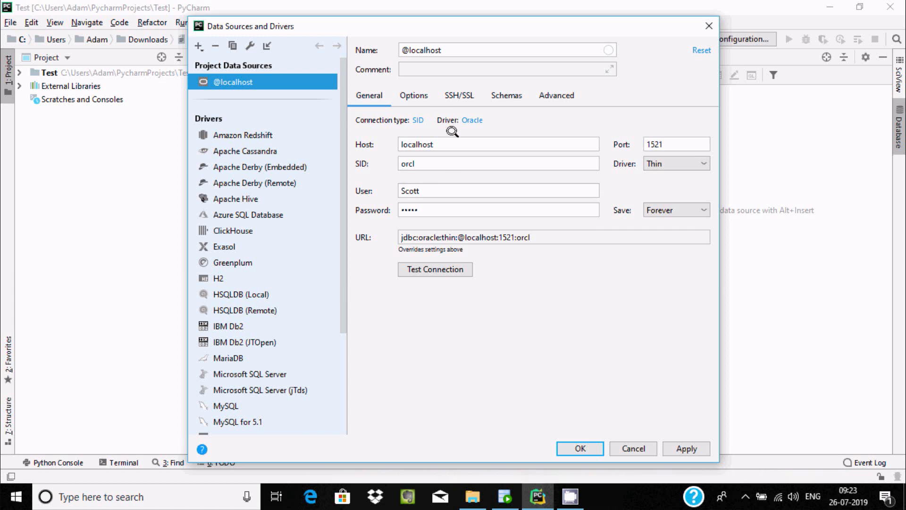
pyautogui.moveTo(412, 122)
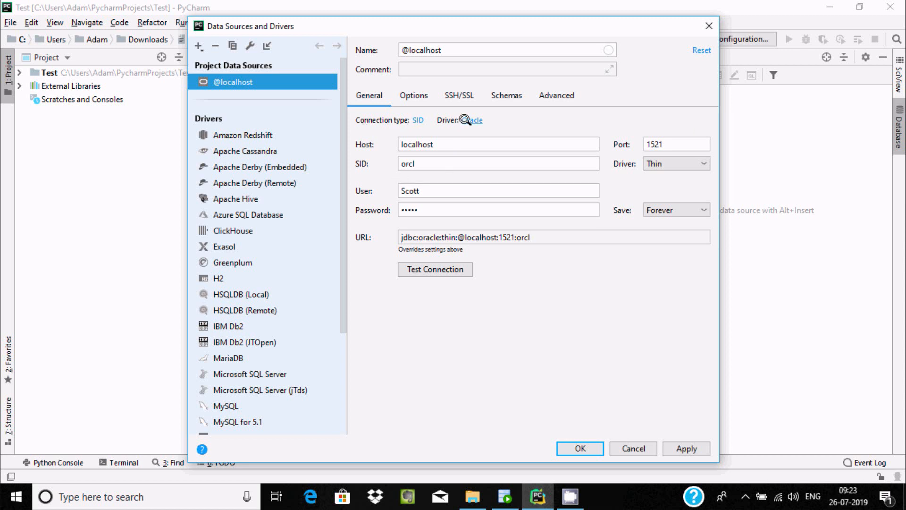
# Run Test Connection, allowing Java through the firewall, and get an Oracle 11g success report
pyautogui.click(434, 269)
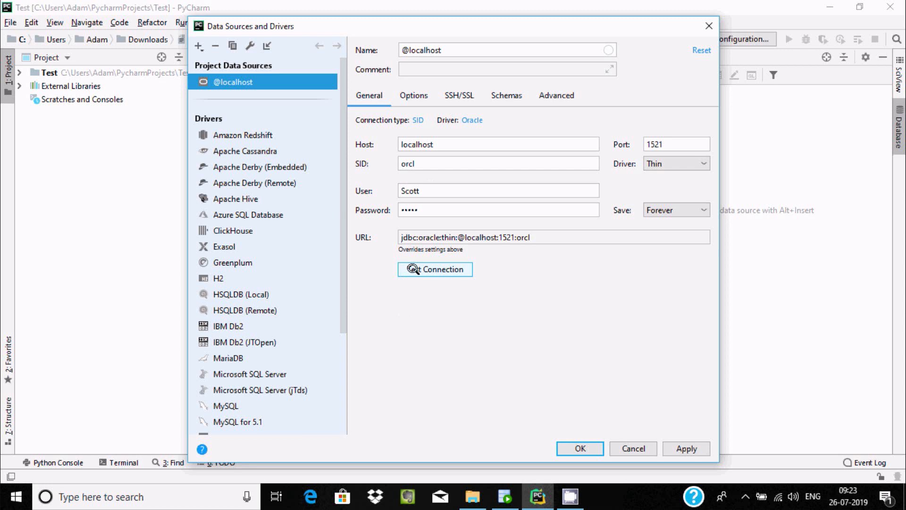
pyautogui.click(434, 269)
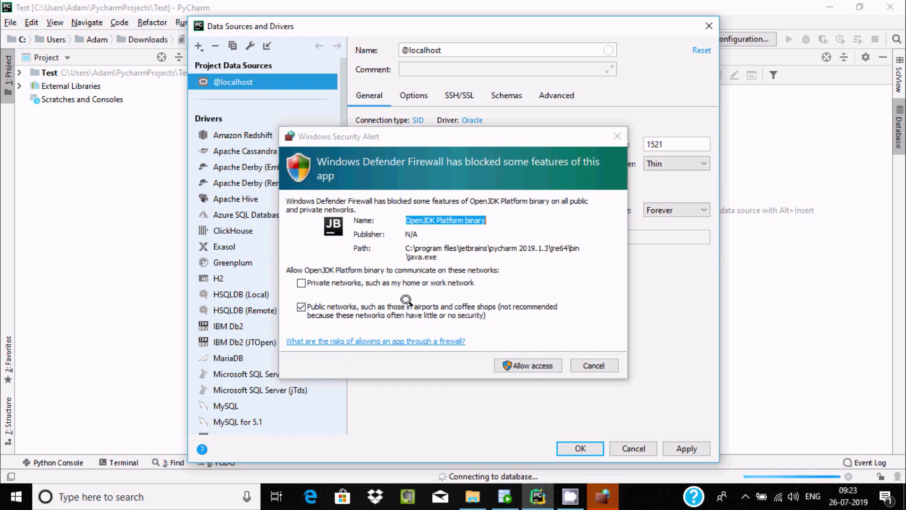
pyautogui.moveTo(445, 317)
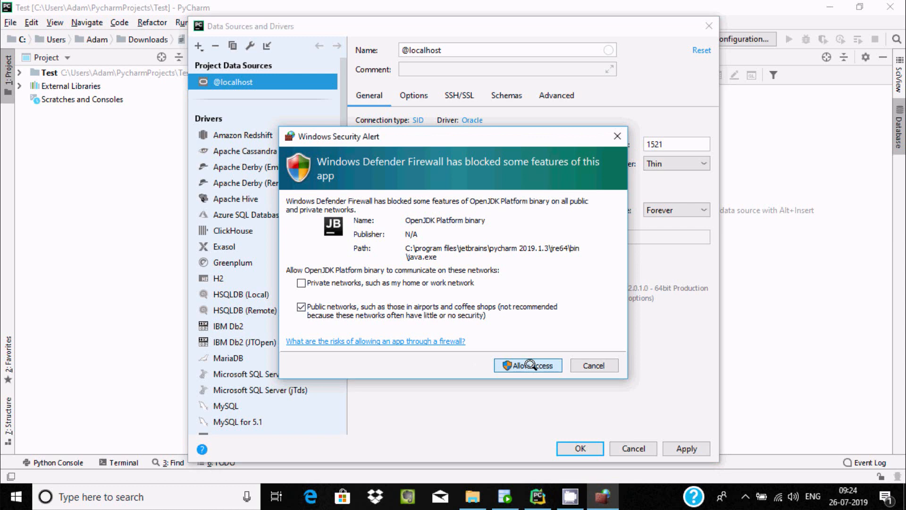
pyautogui.click(527, 364)
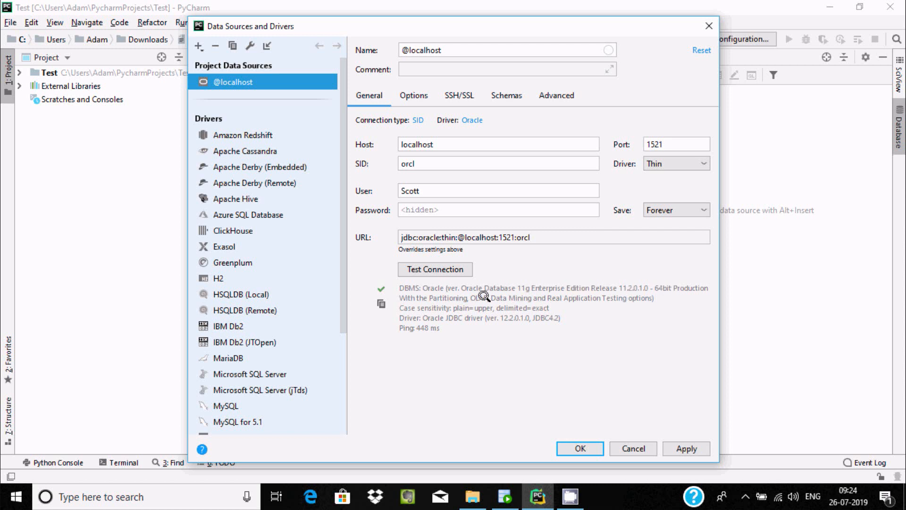
pyautogui.moveTo(571, 316)
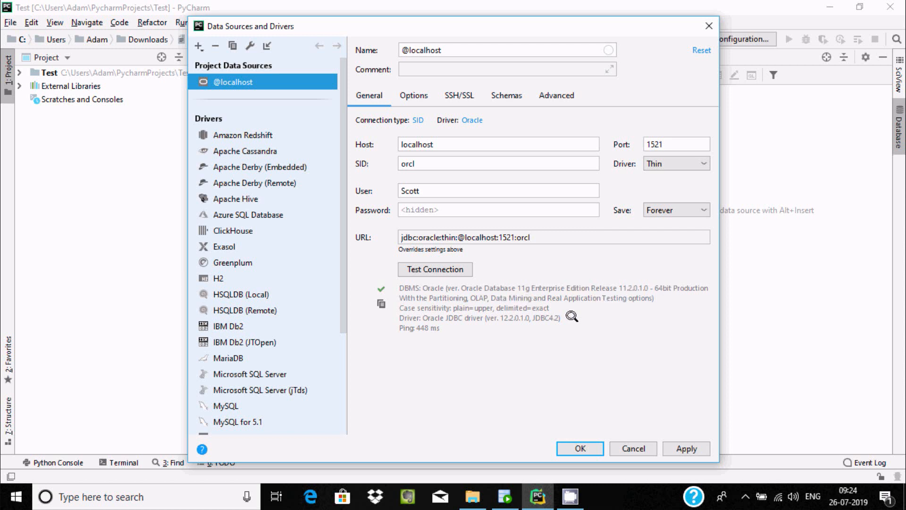
pyautogui.moveTo(464, 317)
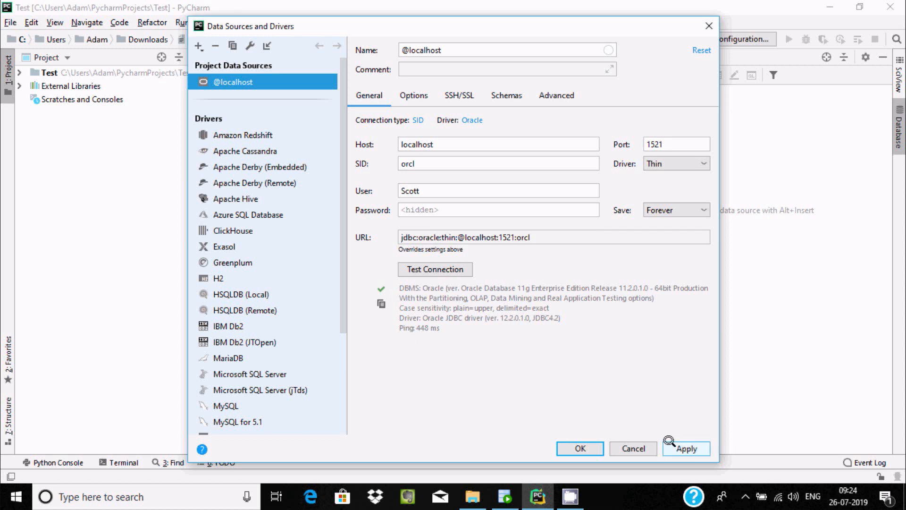
pyautogui.click(685, 447)
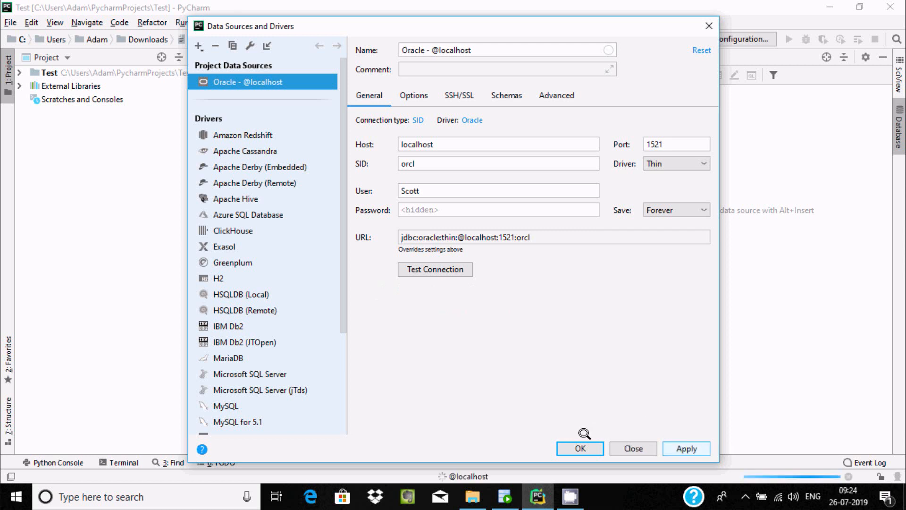
pyautogui.click(578, 448)
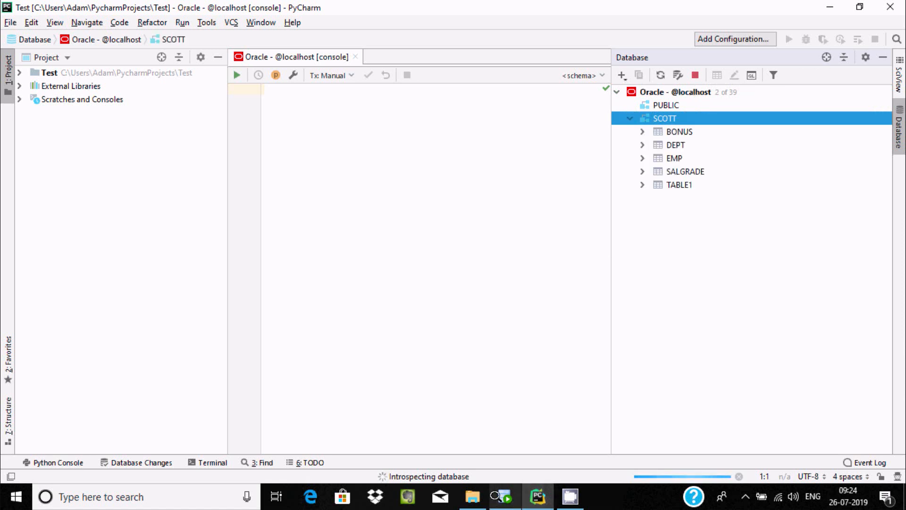
pyautogui.click(503, 497)
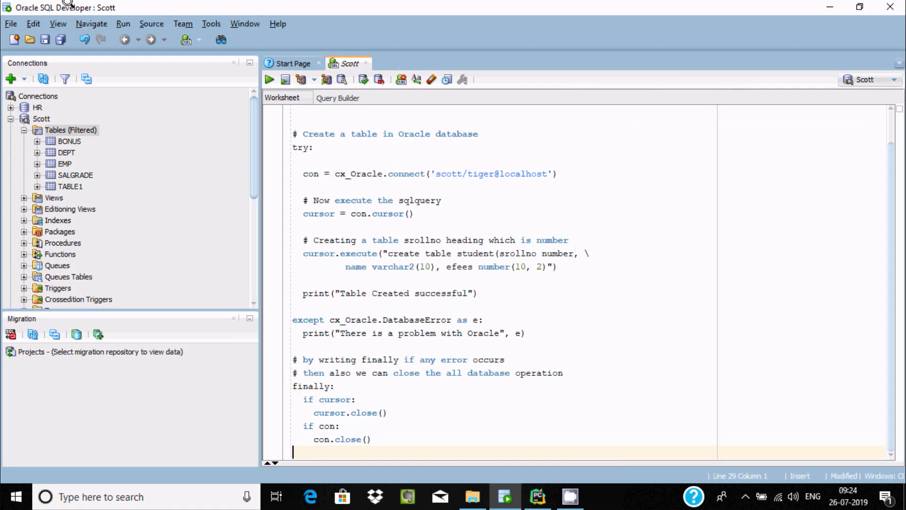
pyautogui.click(537, 497)
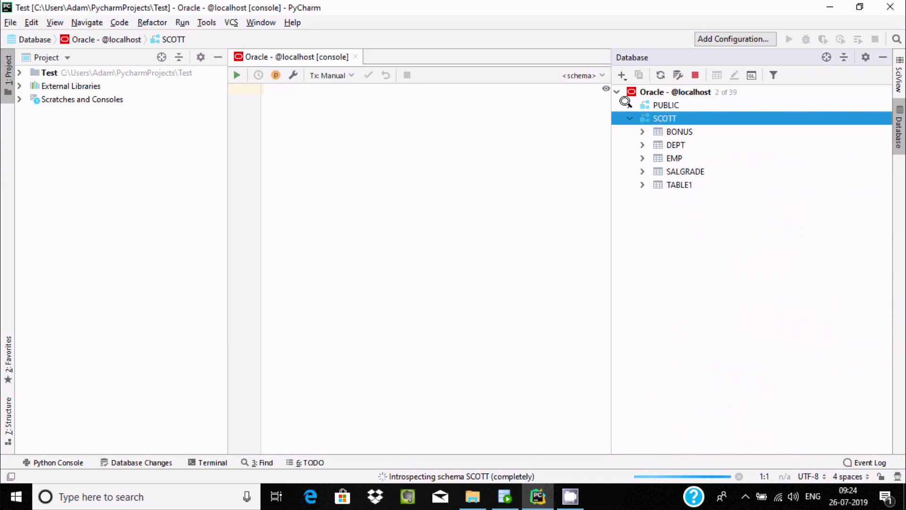
pyautogui.moveTo(337, 117)
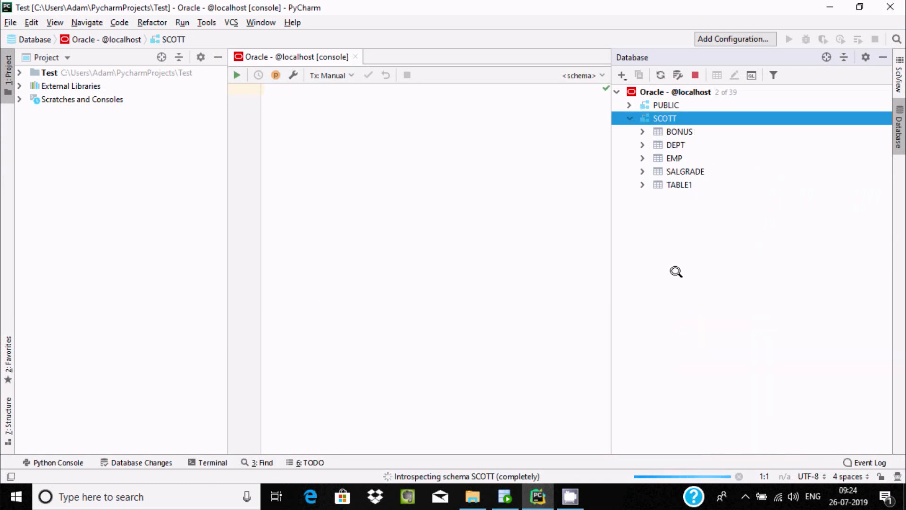
pyautogui.click(674, 158)
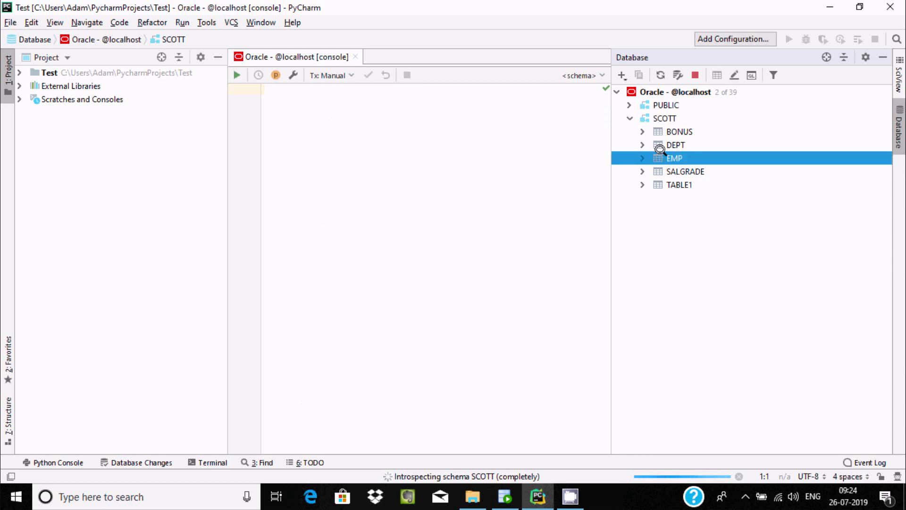
# Load SCOTT.EMP in the table editor, retrieving its 14 employee rows
pyautogui.doubleClick(674, 158)
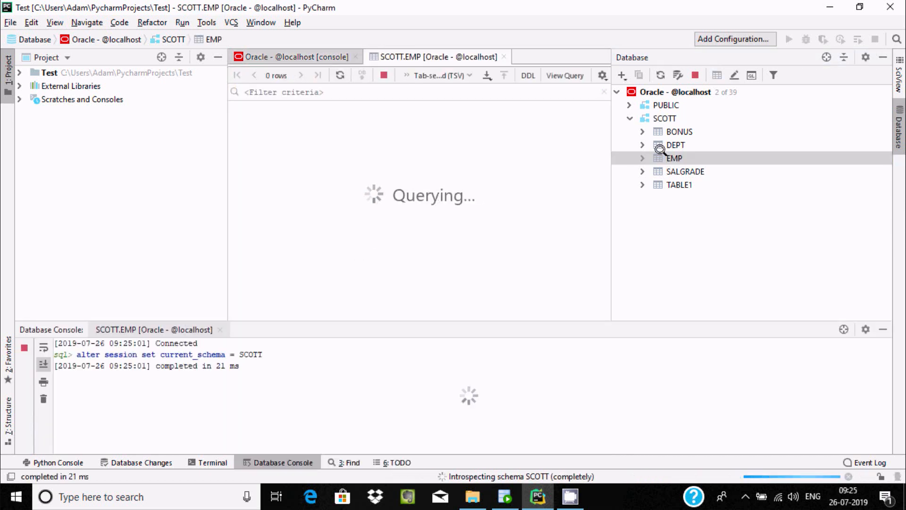
pyautogui.doubleClick(674, 158)
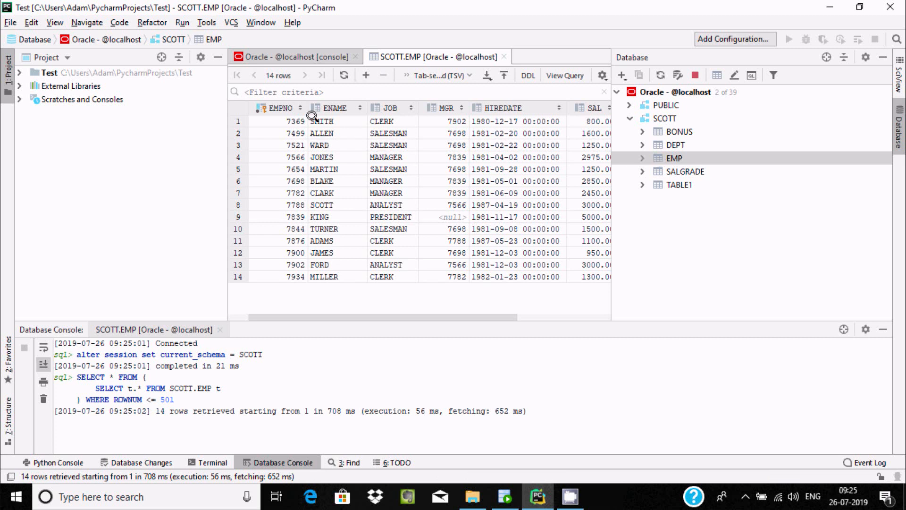
pyautogui.moveTo(175, 439)
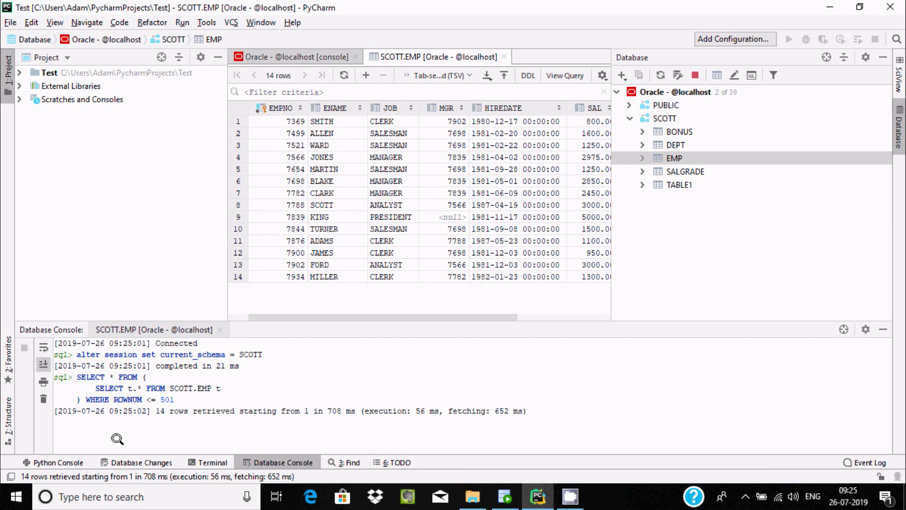
pyautogui.moveTo(114, 423)
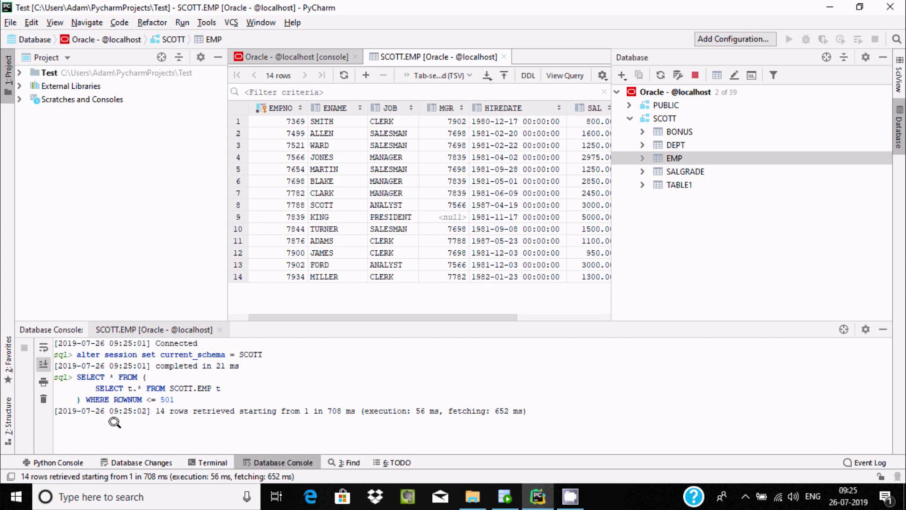
pyautogui.moveTo(114, 386)
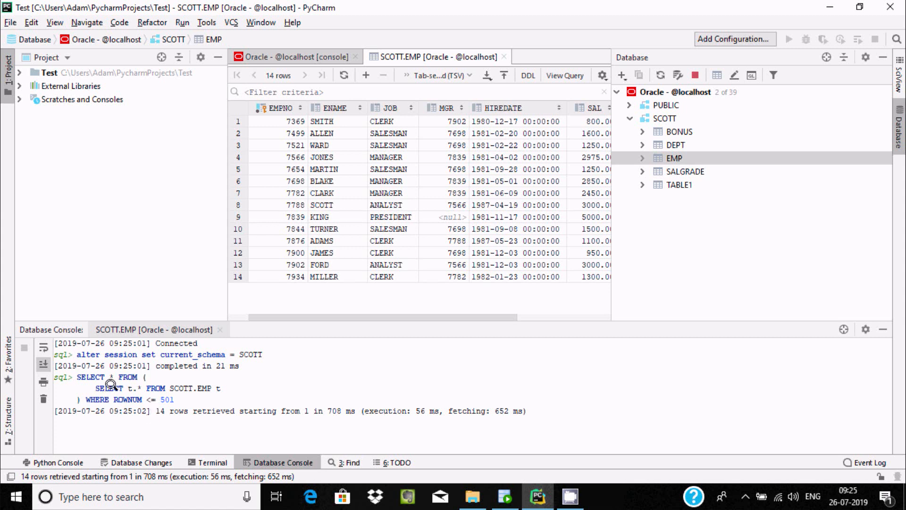
pyautogui.moveTo(174, 397)
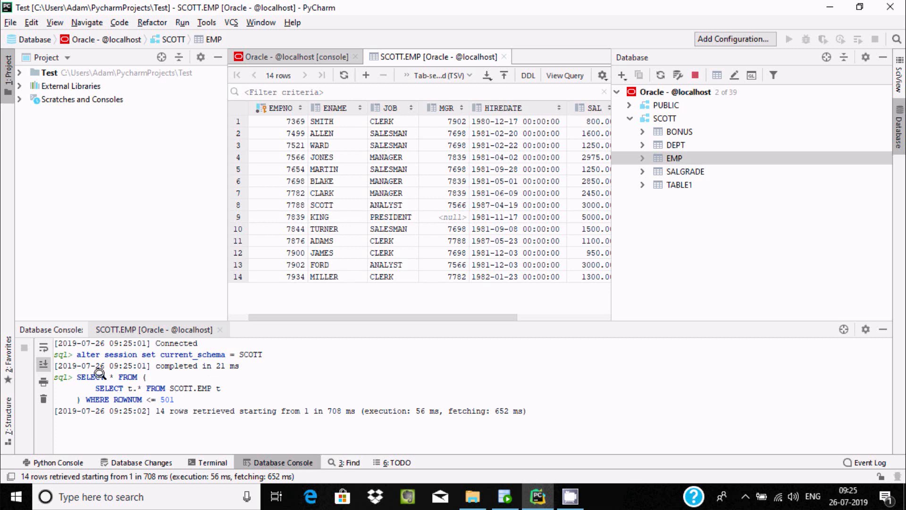
pyautogui.moveTo(258, 403)
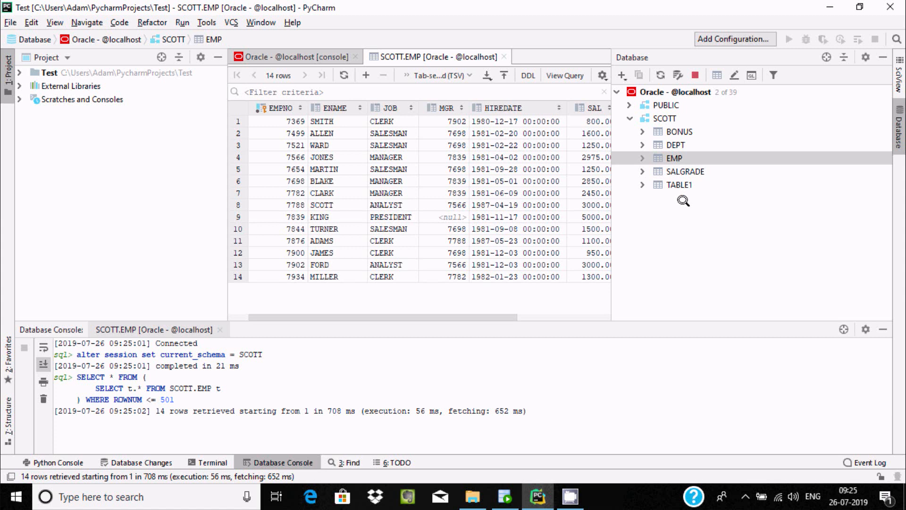
pyautogui.moveTo(667, 167)
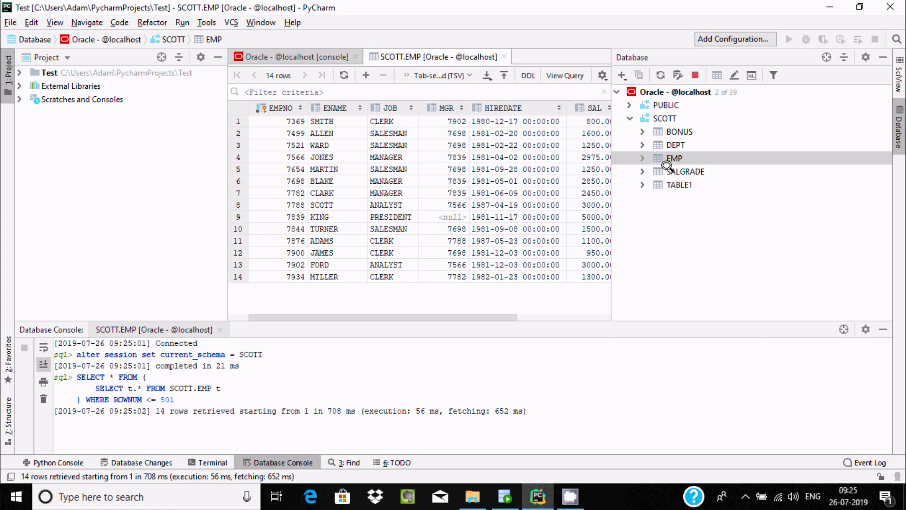
# Load SCOTT.SALGRADE with 5 grade rows and SCOTT.BONUS with 0 rows
pyautogui.doubleClick(685, 171)
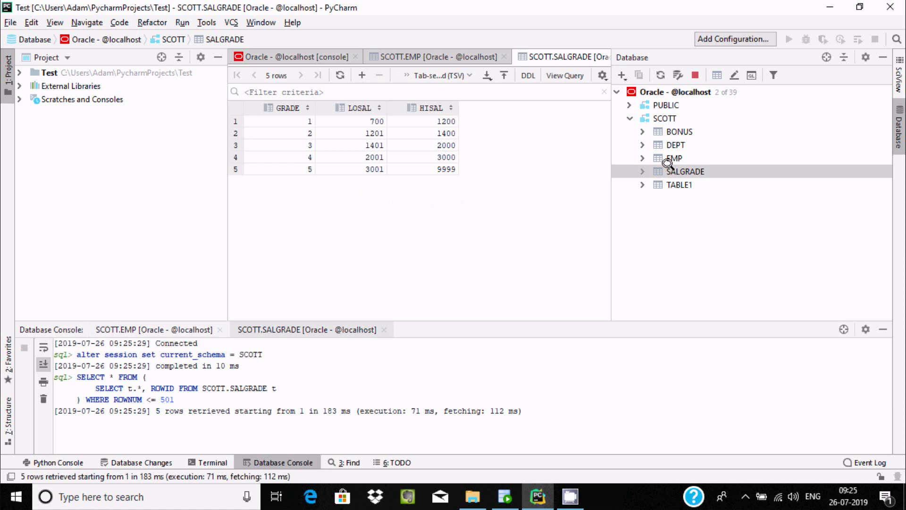
pyautogui.doubleClick(679, 131)
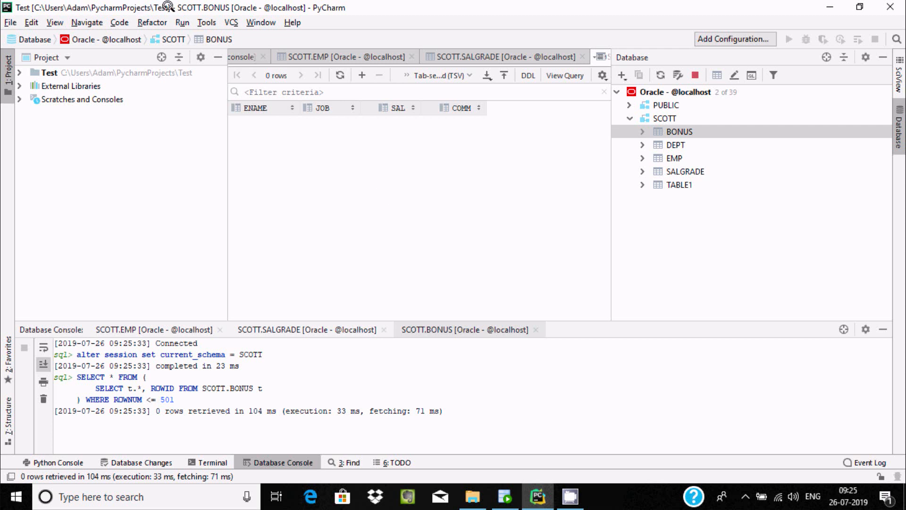
pyautogui.moveTo(105, 171)
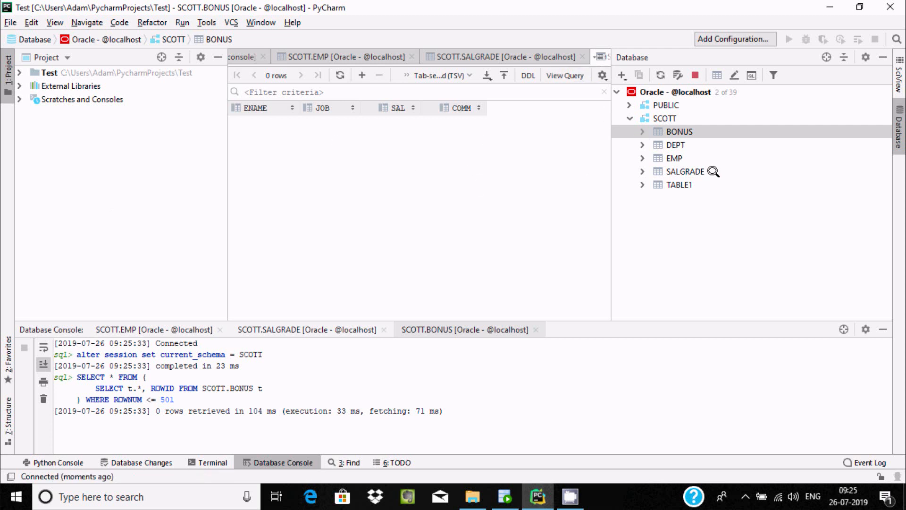
pyautogui.moveTo(715, 152)
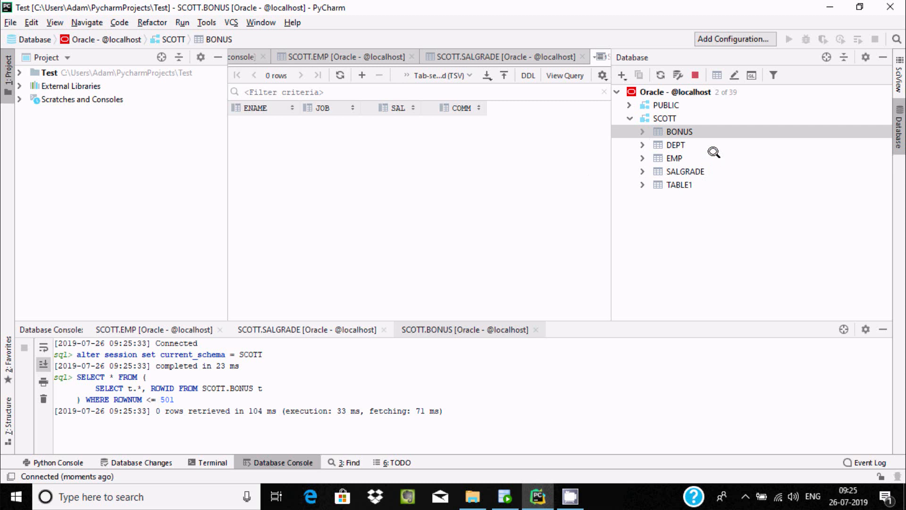
pyautogui.moveTo(181, 159)
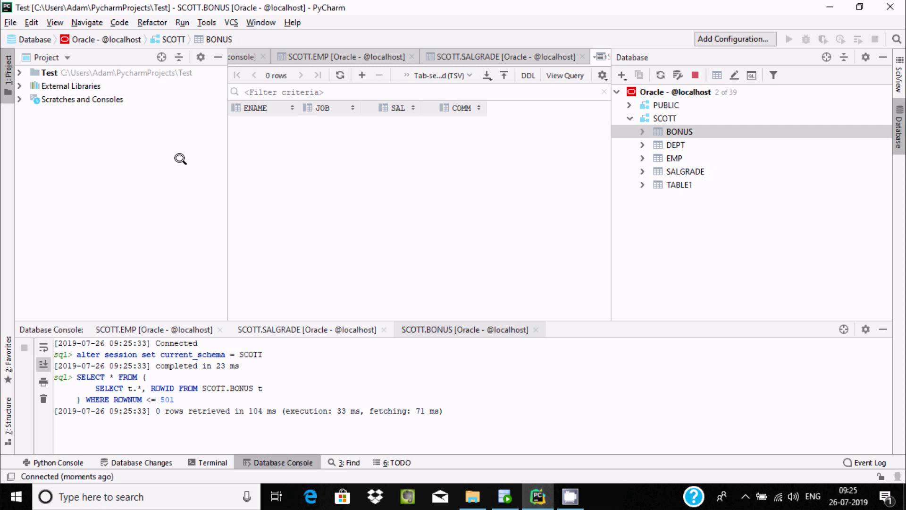
pyautogui.moveTo(378, 187)
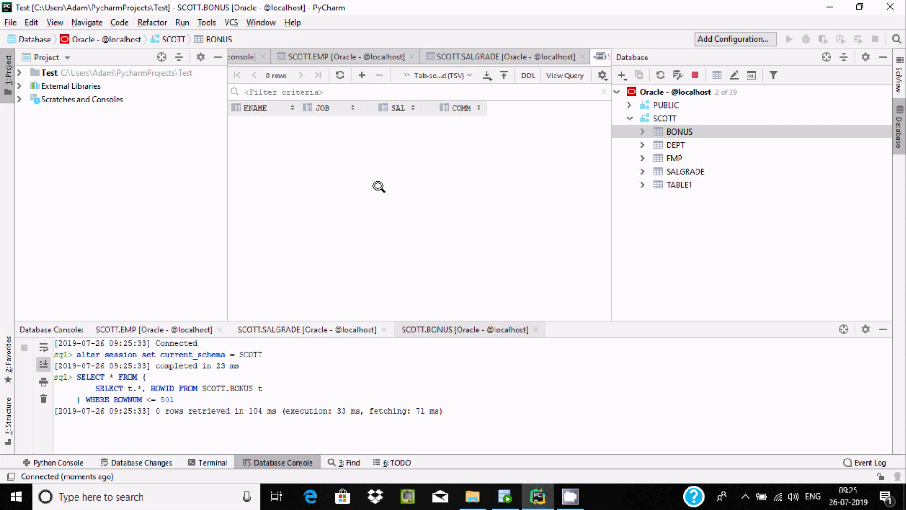